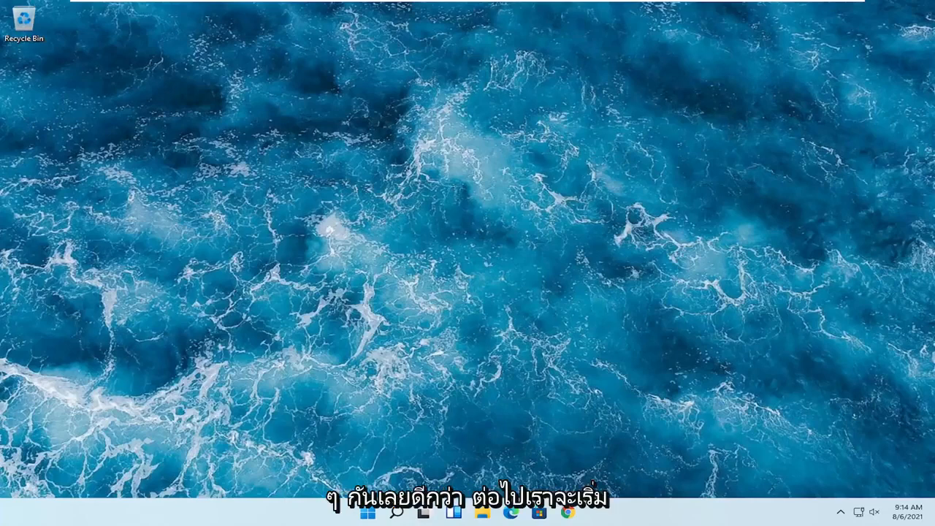
Search Windows for 'mouse sett' and open the Mouse settings best match.
left_click(393, 511)
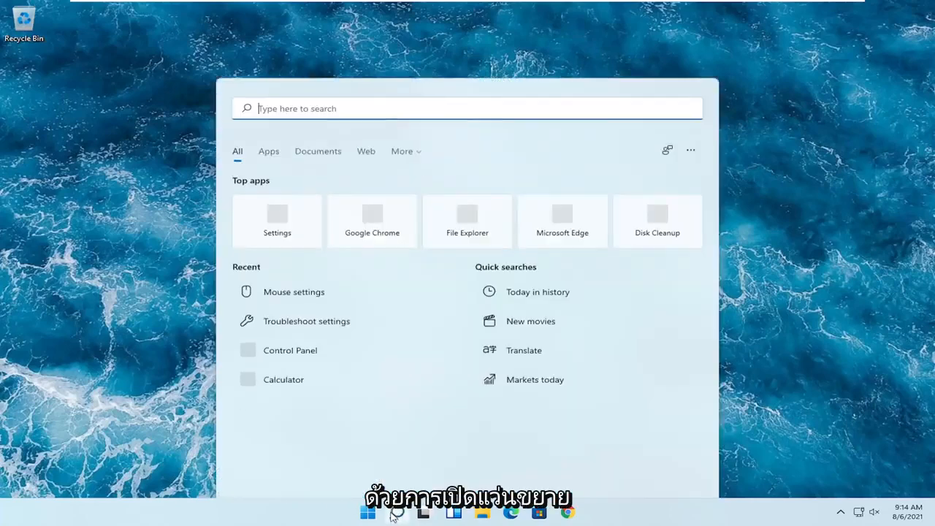
type("m")
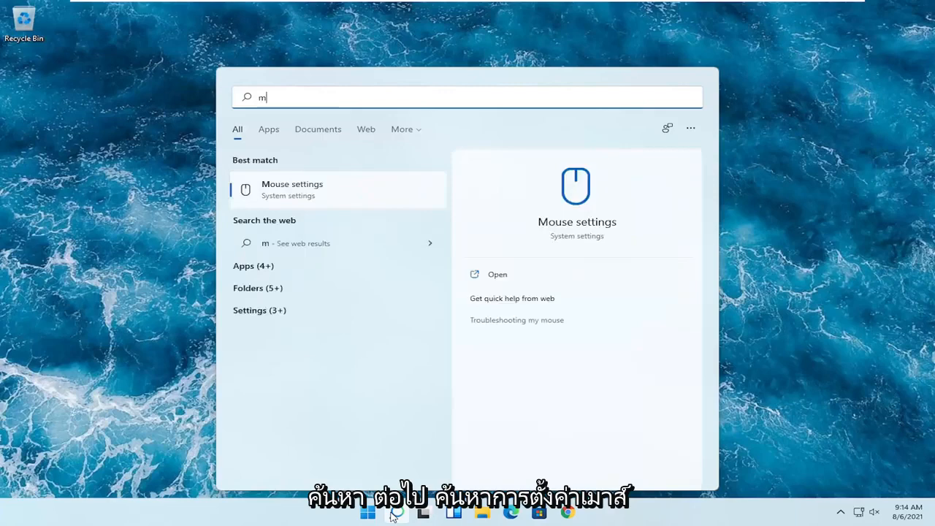
type("ouse sett")
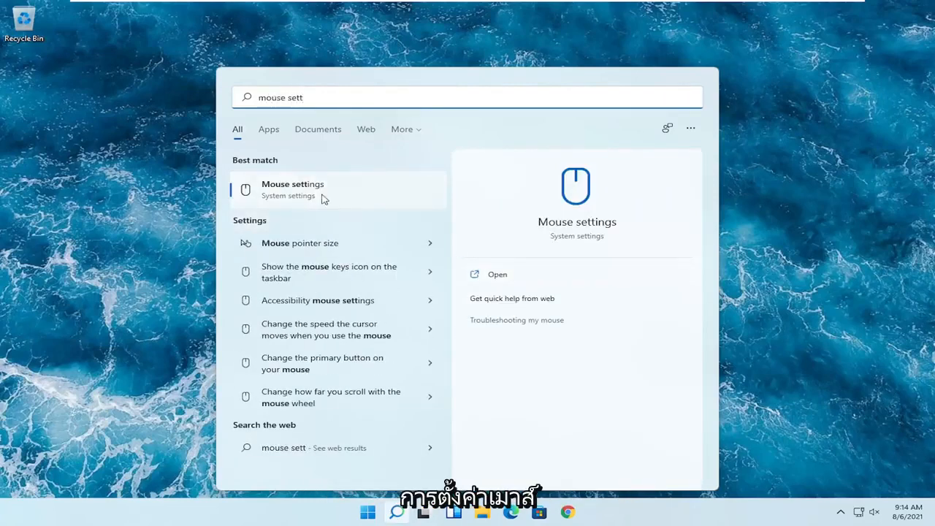
left_click(292, 188)
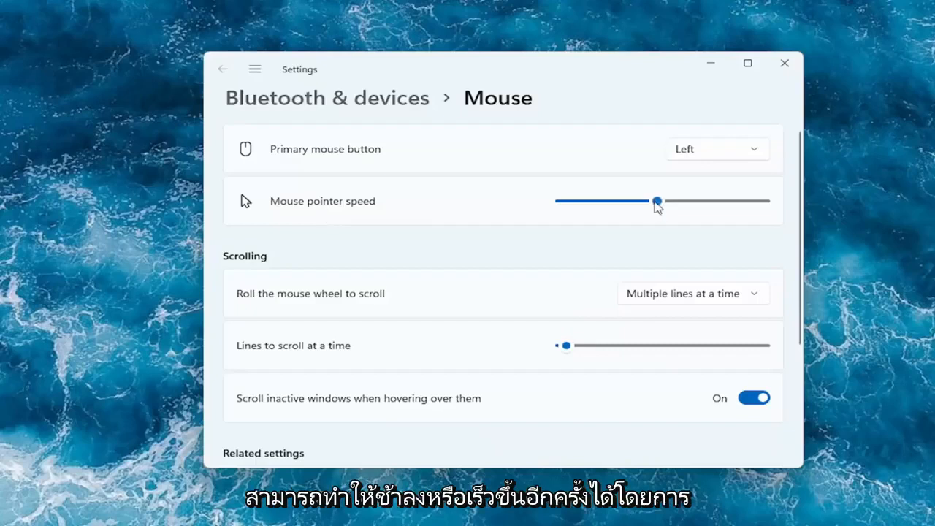
Move pointer speed to 20 then mid-range, and lines to scroll to maximum then minimum.
left_click_drag(656, 201, 764, 201)
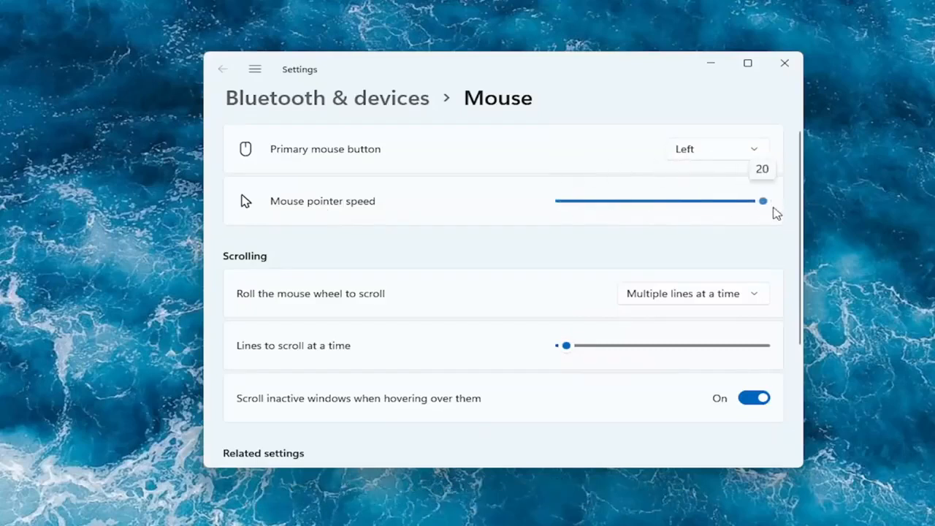
left_click_drag(763, 201, 669, 201)
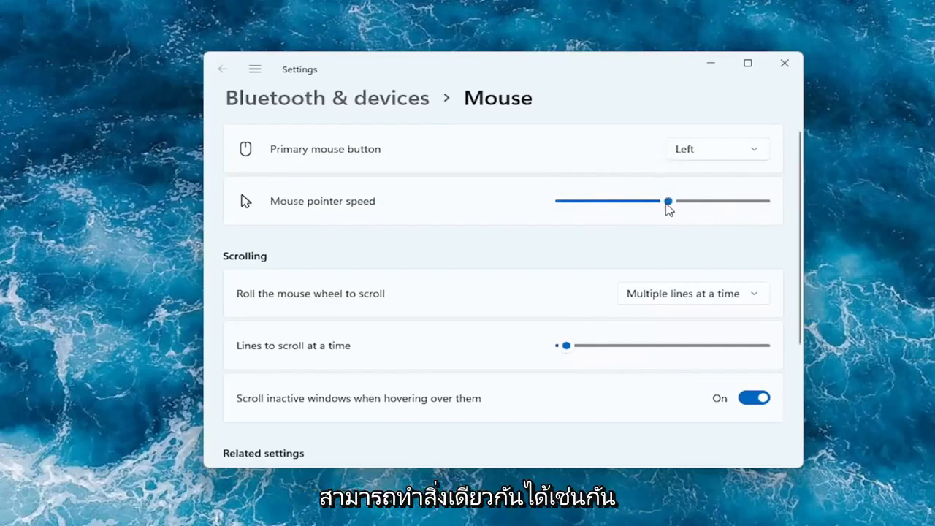
mouse_move(399, 356)
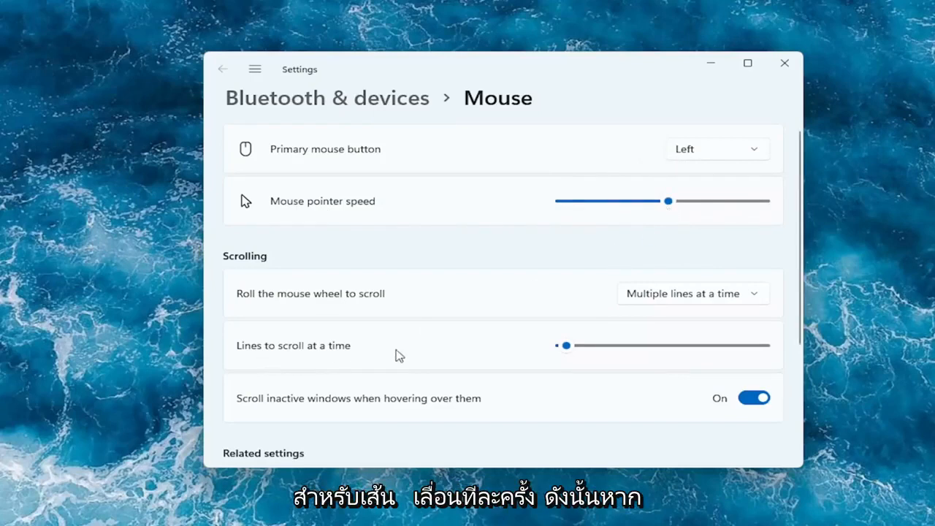
scroll("down", 3)
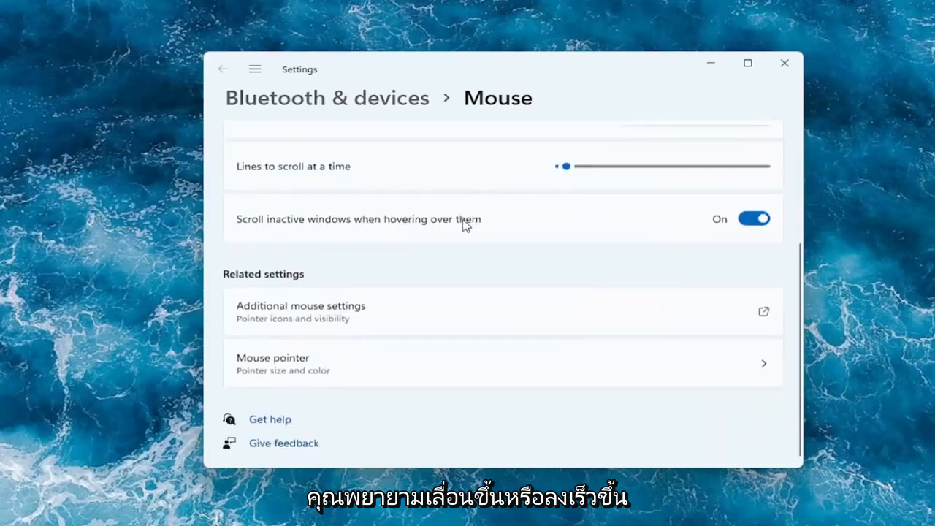
left_click_drag(566, 166, 764, 174)
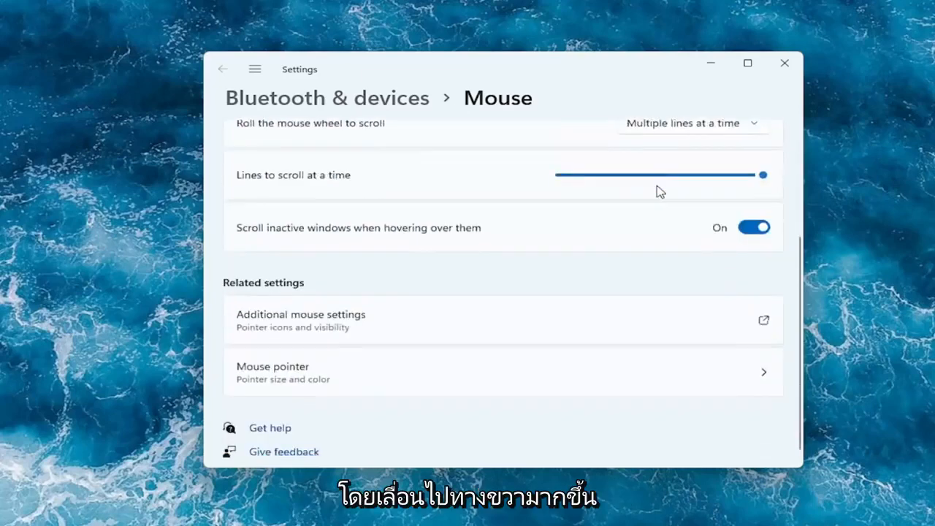
scroll("up", 3)
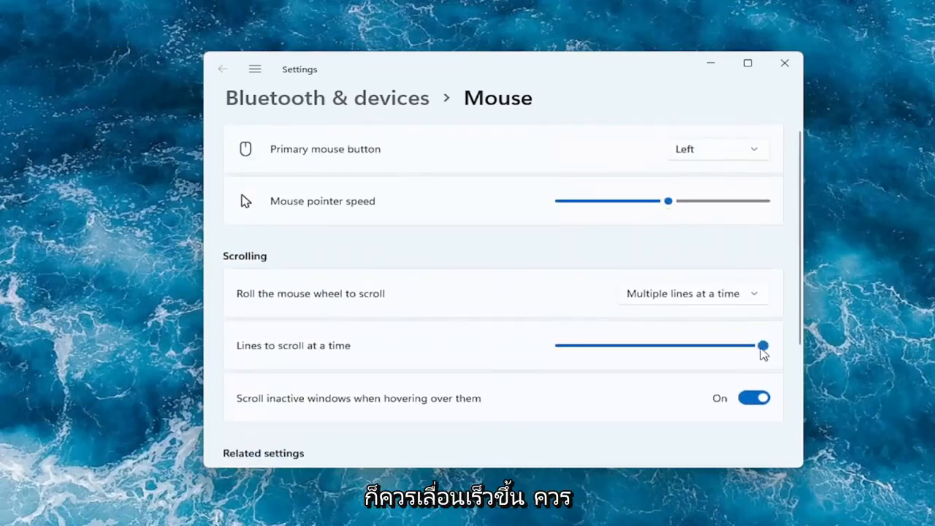
left_click_drag(763, 345, 622, 345)
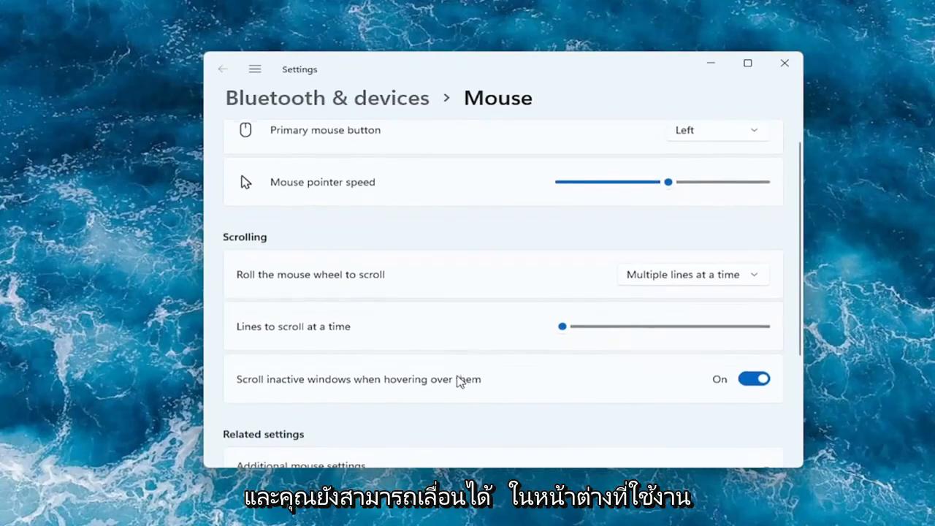
scroll("down", 3)
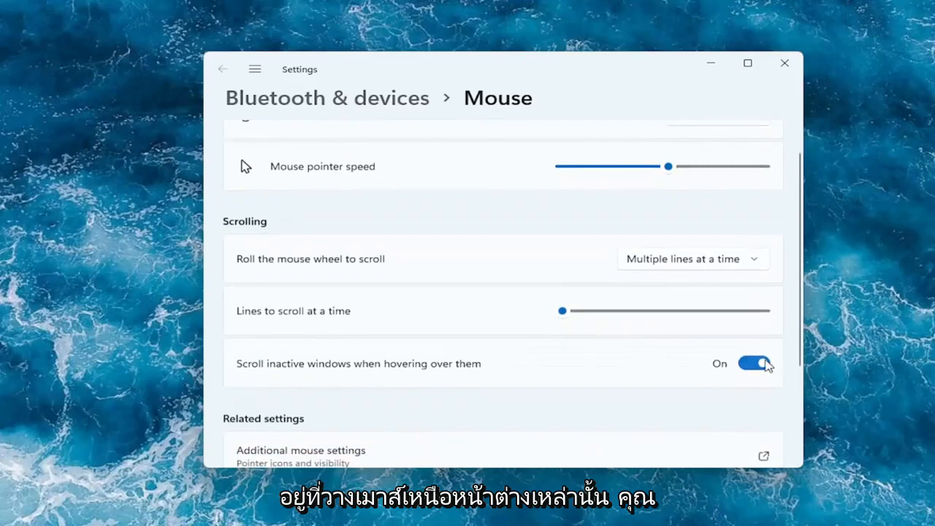
mouse_move(441, 318)
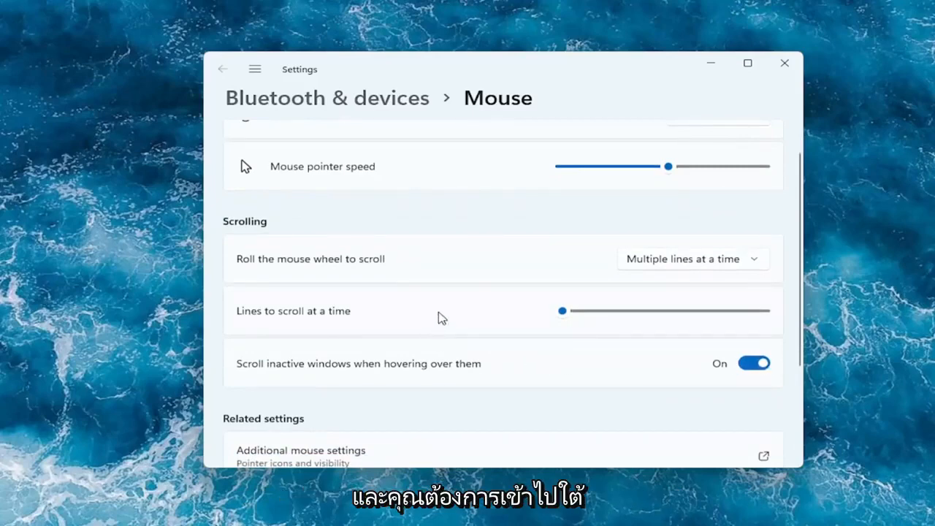
scroll("down", 3)
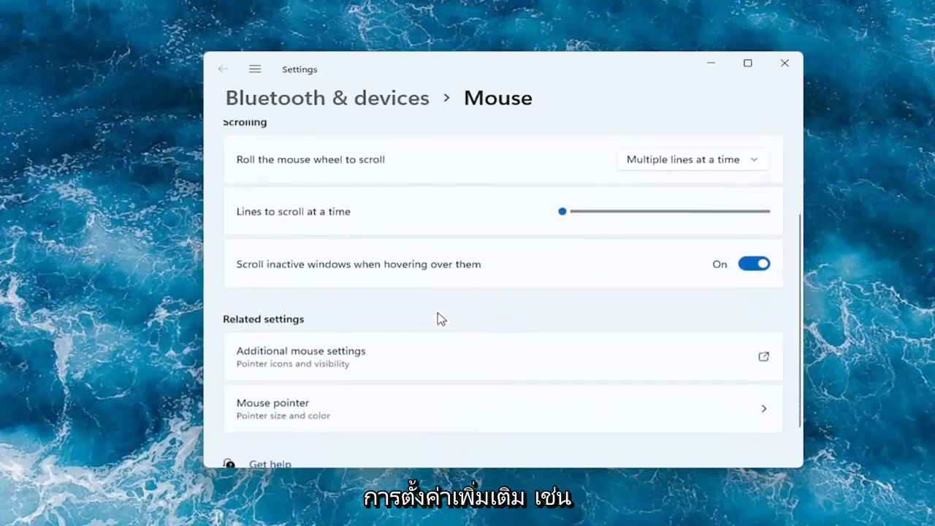
scroll("down", 3)
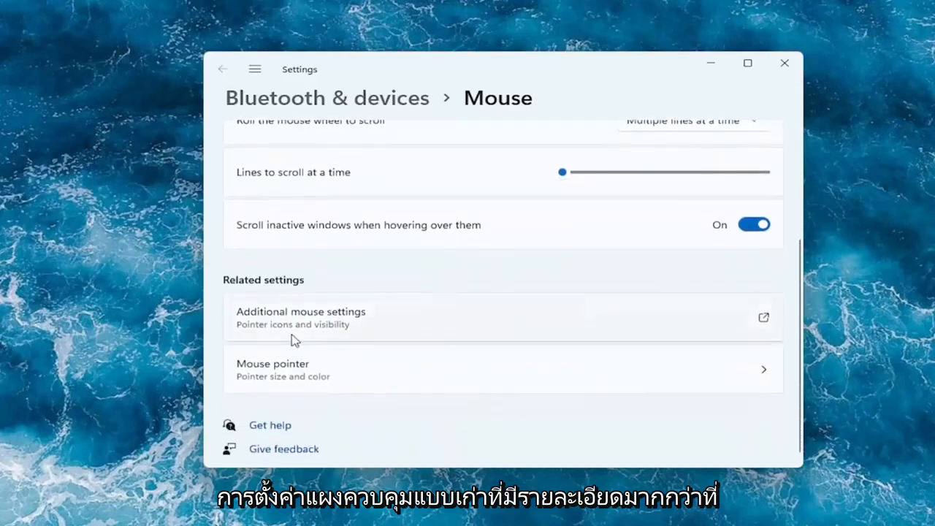
mouse_move(234, 323)
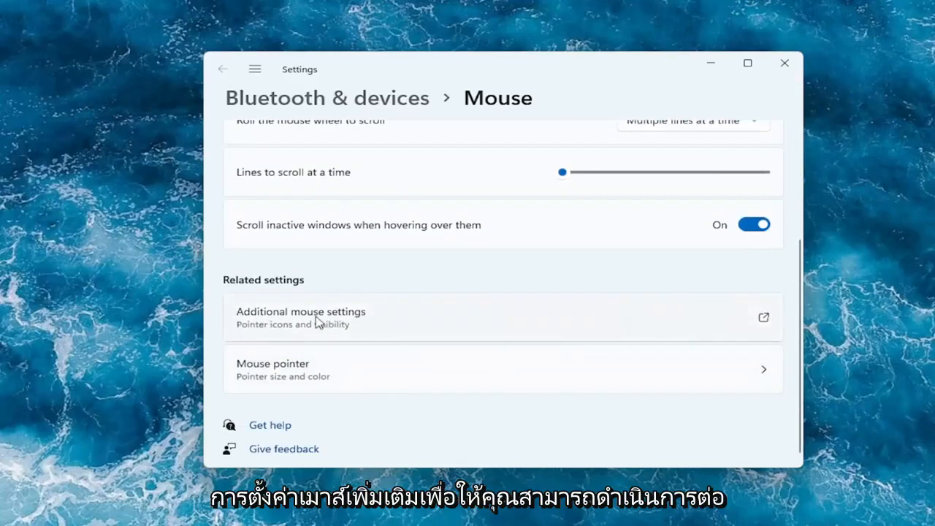
Open Additional mouse settings and view the Pointers and Pointer Options tabs.
left_click(300, 317)
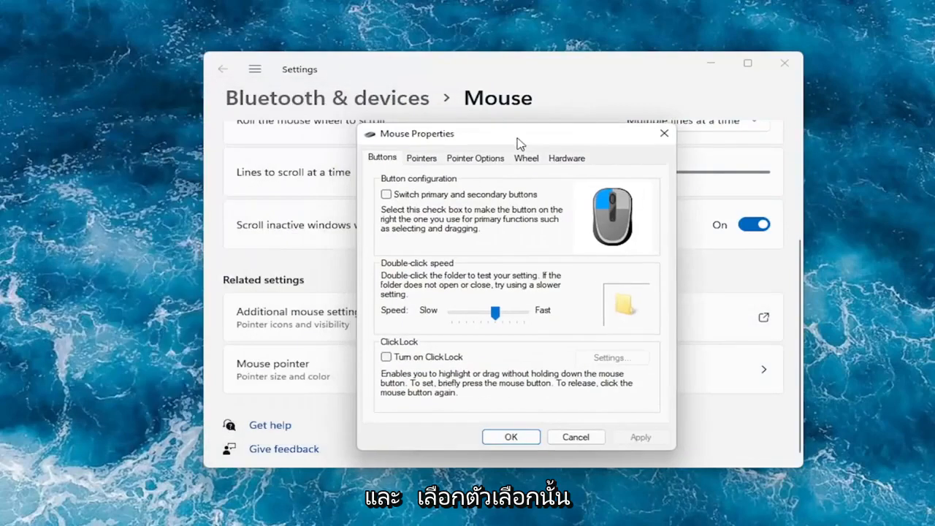
mouse_move(440, 352)
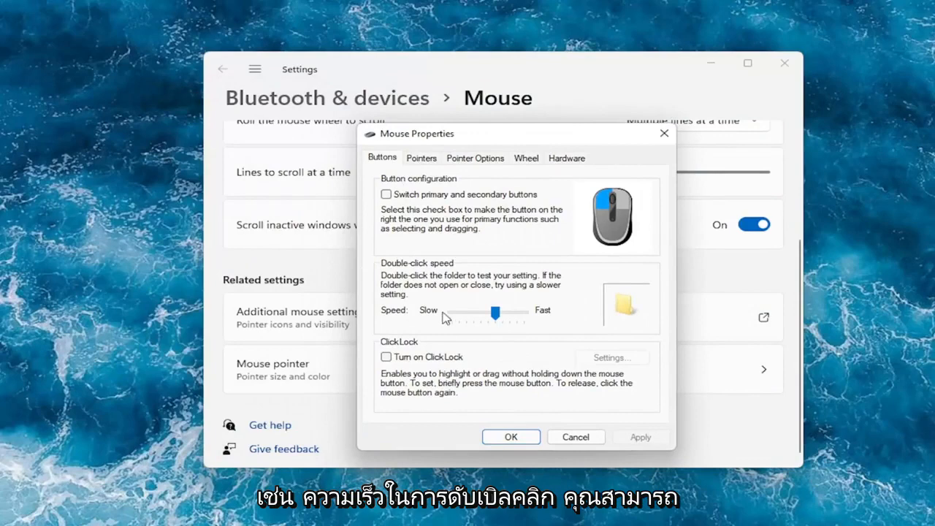
mouse_move(480, 314)
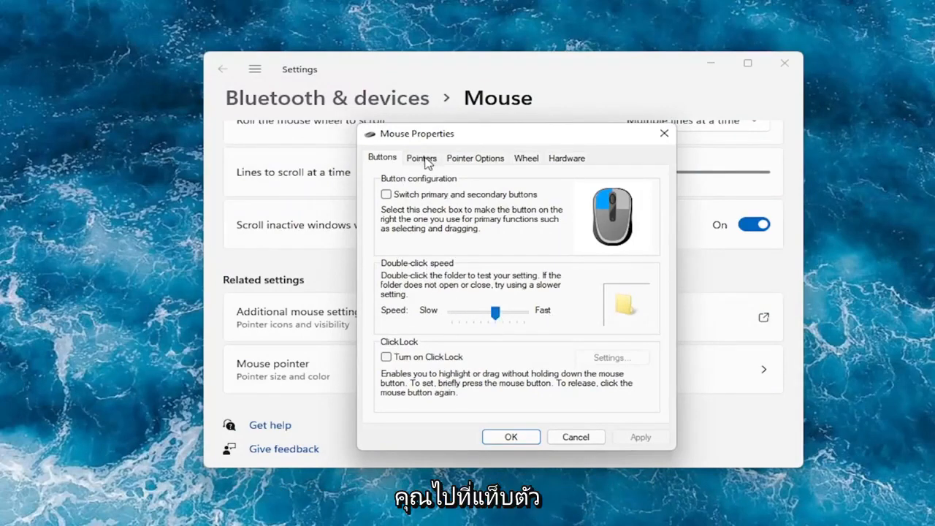
left_click(420, 158)
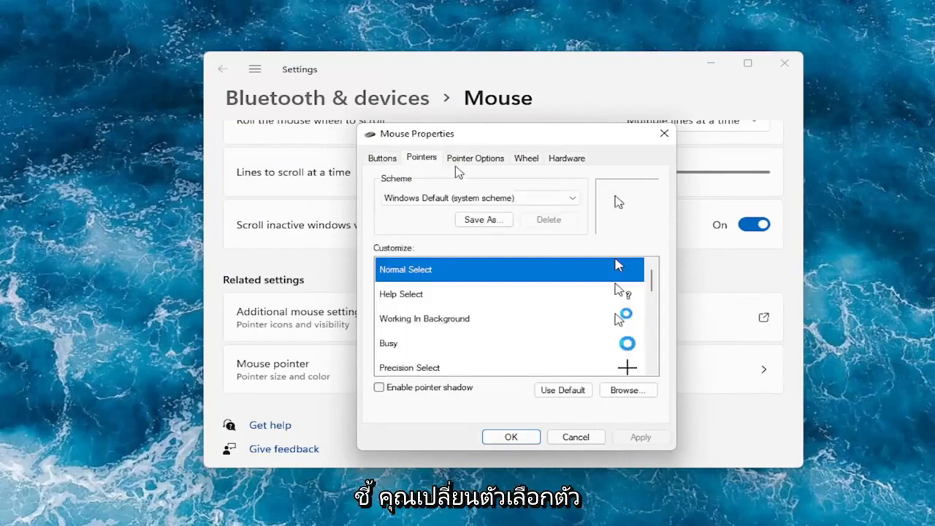
left_click(475, 158)
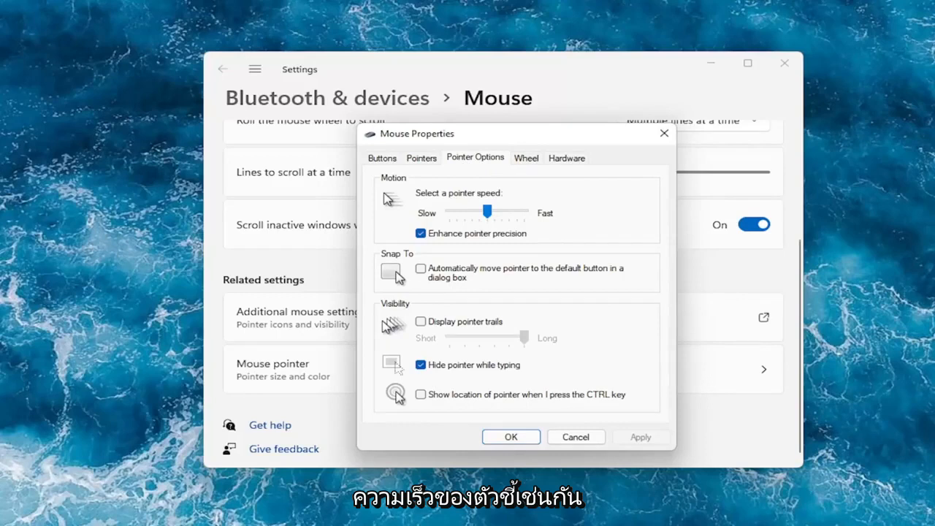
mouse_move(612, 363)
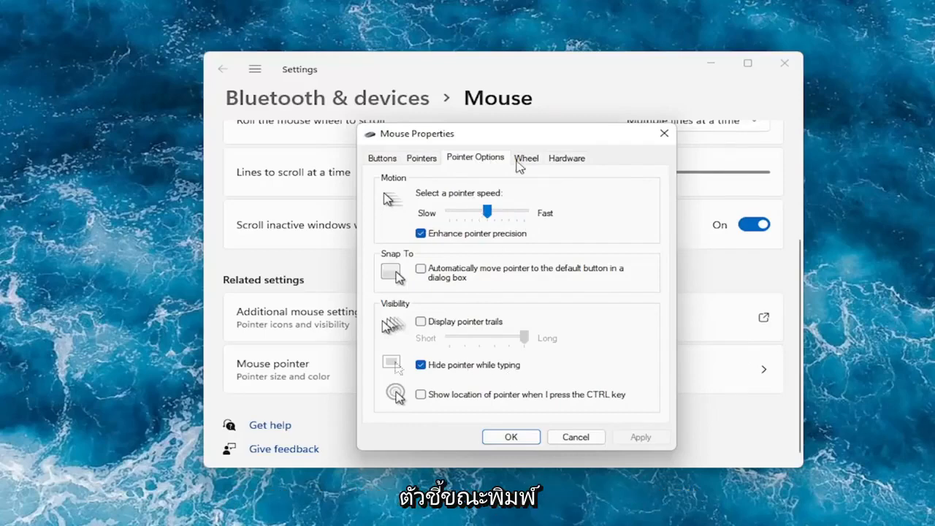
Review the Wheel tab and HID-compliant mouse hardware properties, then close the dialogs and Settings.
left_click(526, 158)
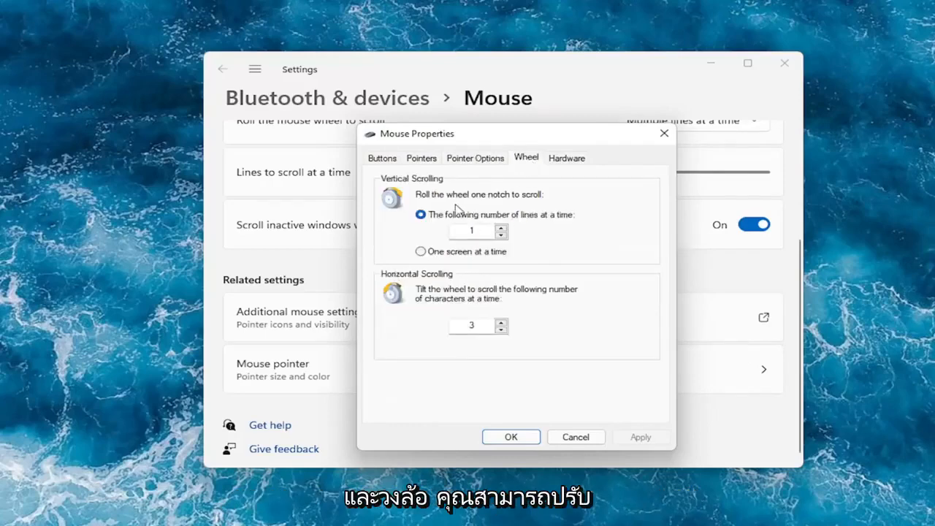
mouse_move(555, 283)
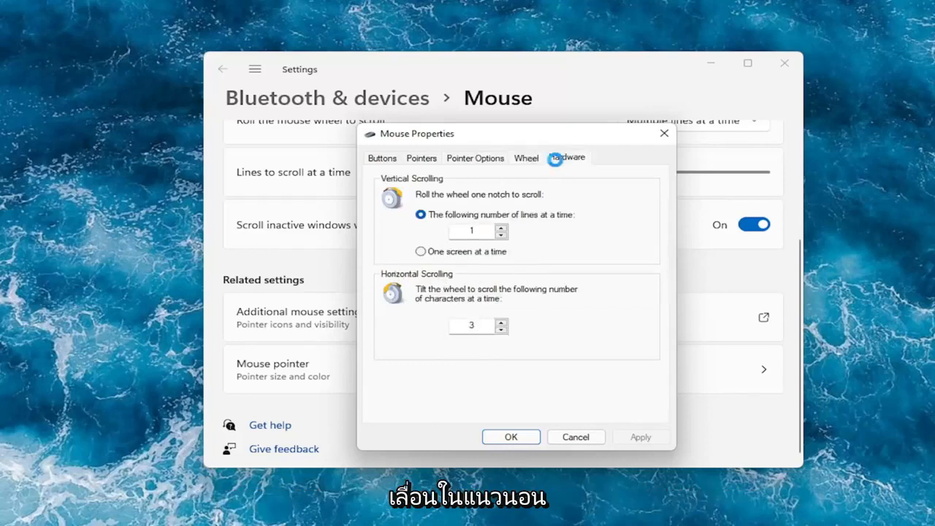
left_click(567, 158)
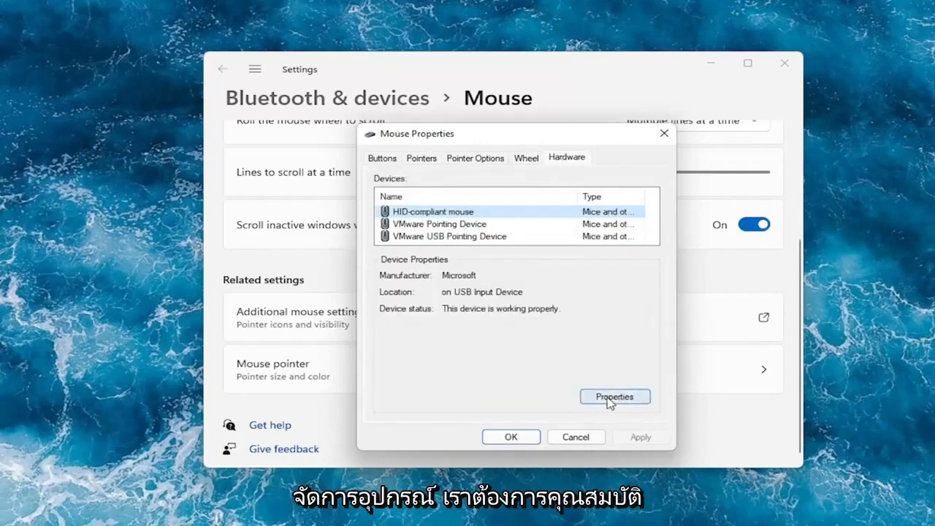
left_click(615, 396)
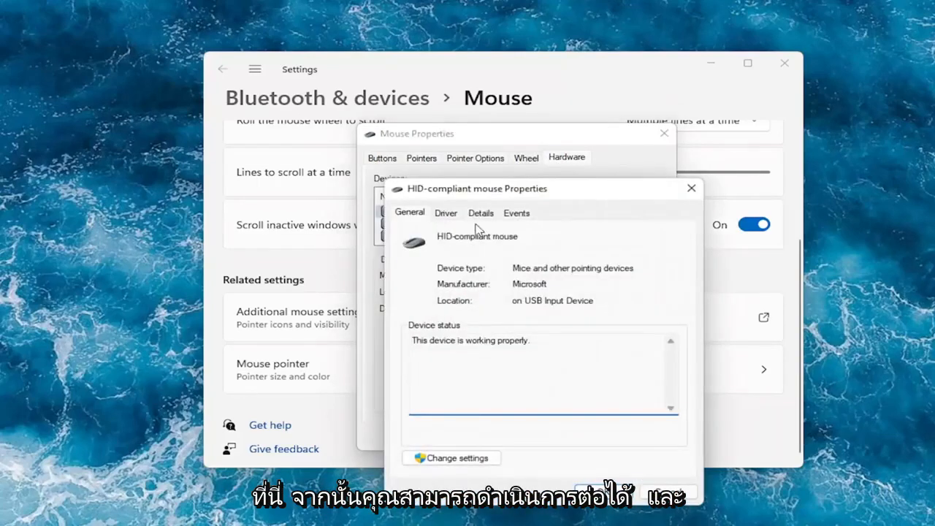
left_click(446, 213)
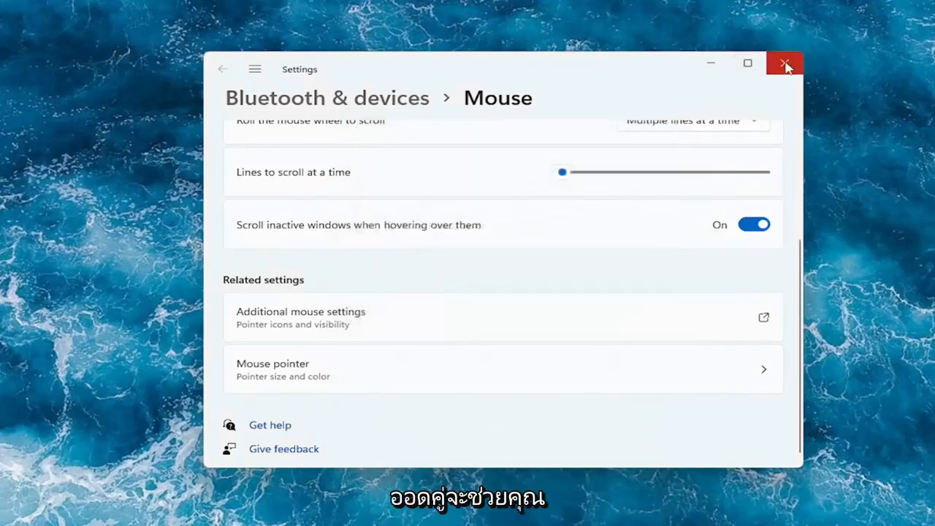
left_click(784, 63)
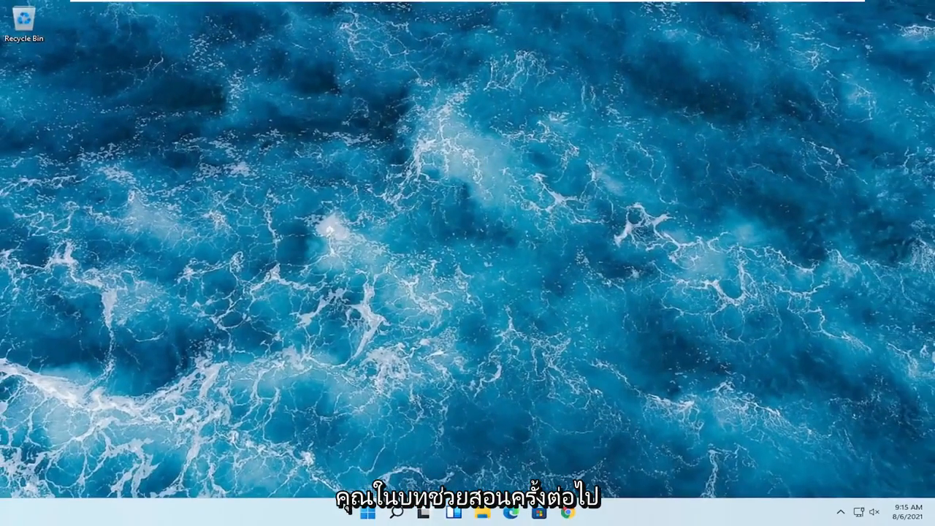